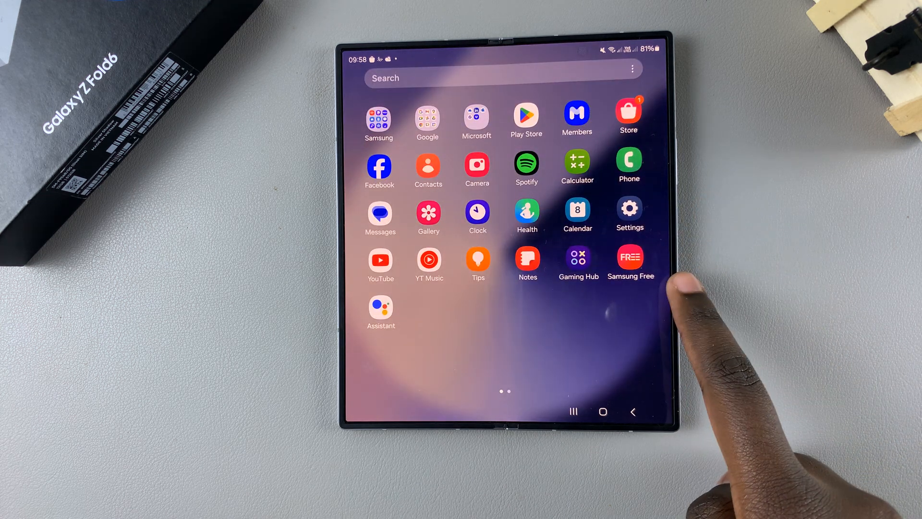
- Launch Settings from the app drawer and go to the Display section
{"action": "left_click", "coordinate": [628, 213]}
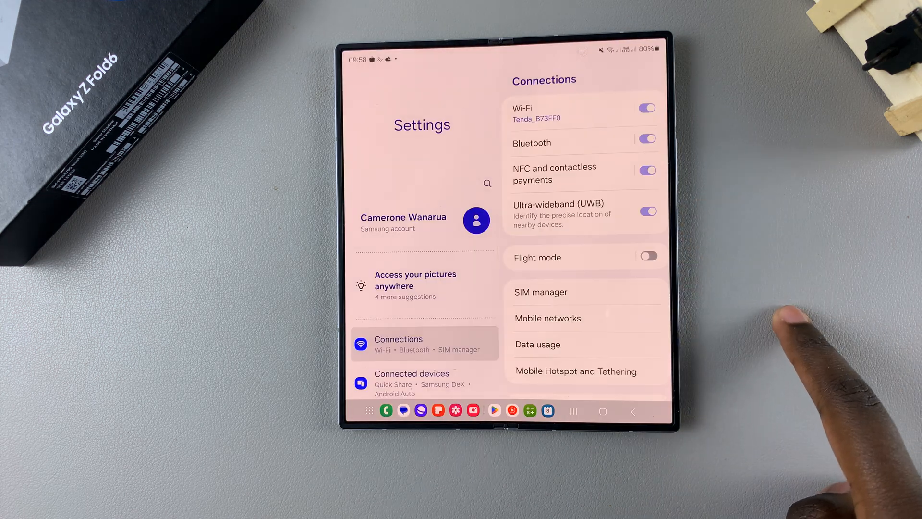
{"action": "scroll", "scroll_direction": "down", "scroll_amount": 3}
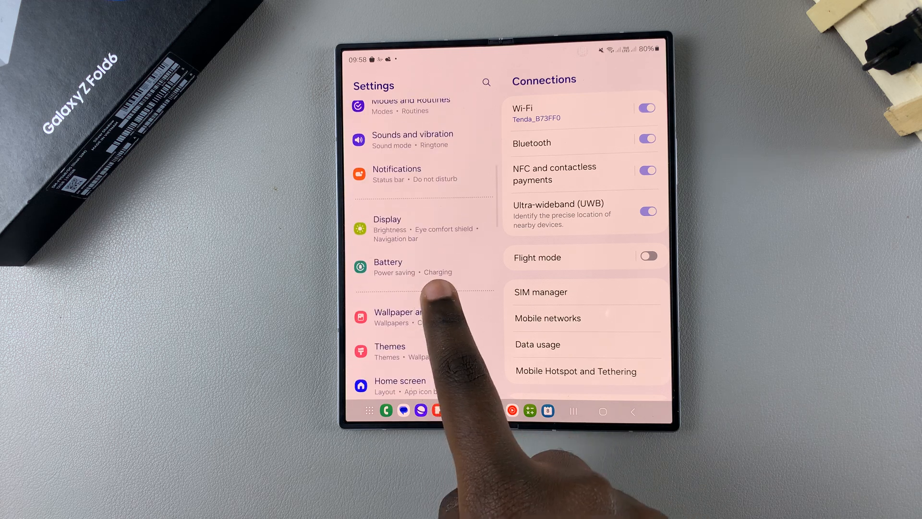
{"action": "left_click", "coordinate": [387, 228]}
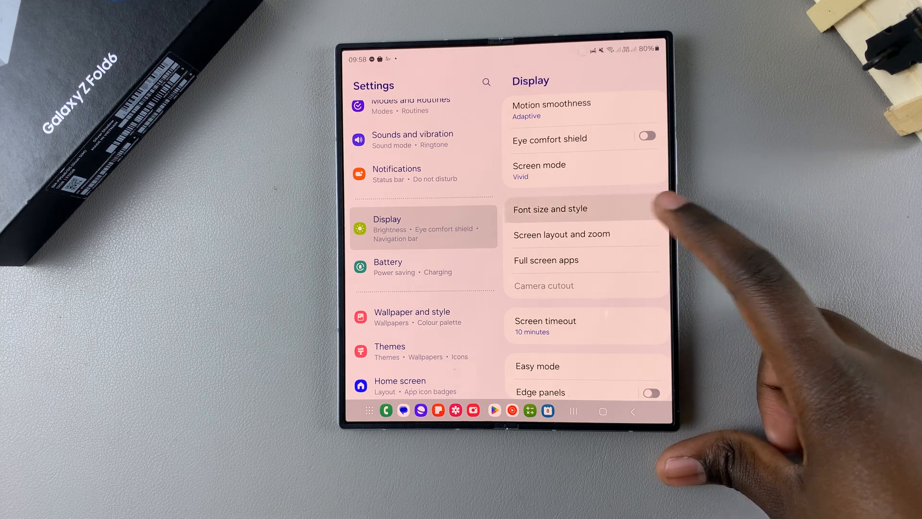
- From Font size and style, show the Font style list (Default, SamsungOne, Gothic Bold, Roboto)
{"action": "left_click", "coordinate": [550, 209]}
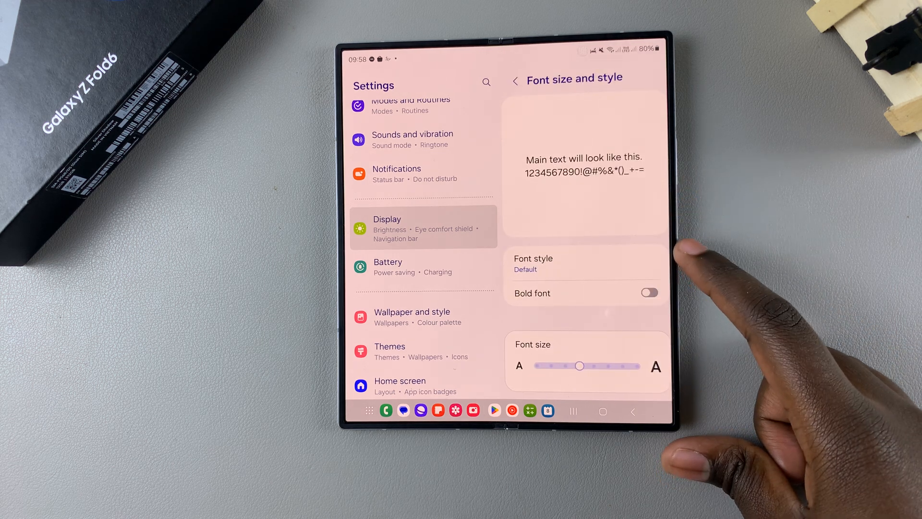
{"action": "left_click", "coordinate": [532, 263]}
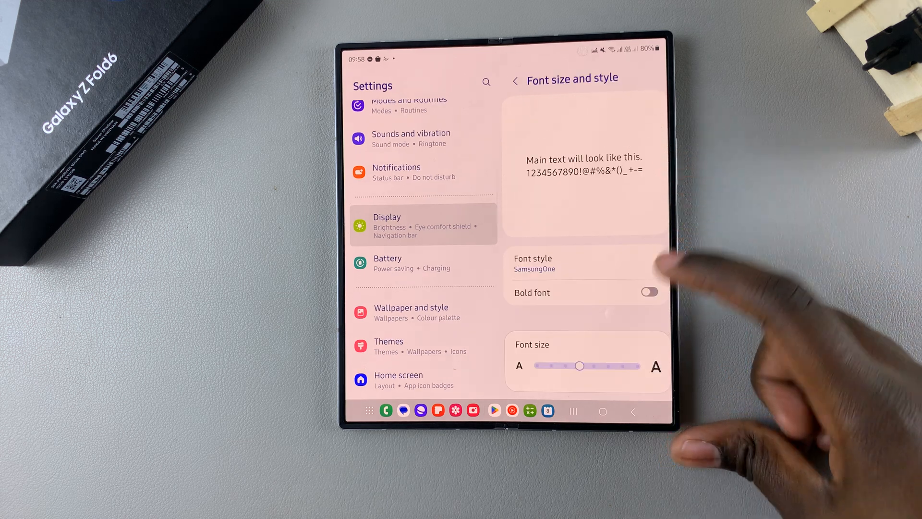
{"action": "left_click", "coordinate": [534, 263]}
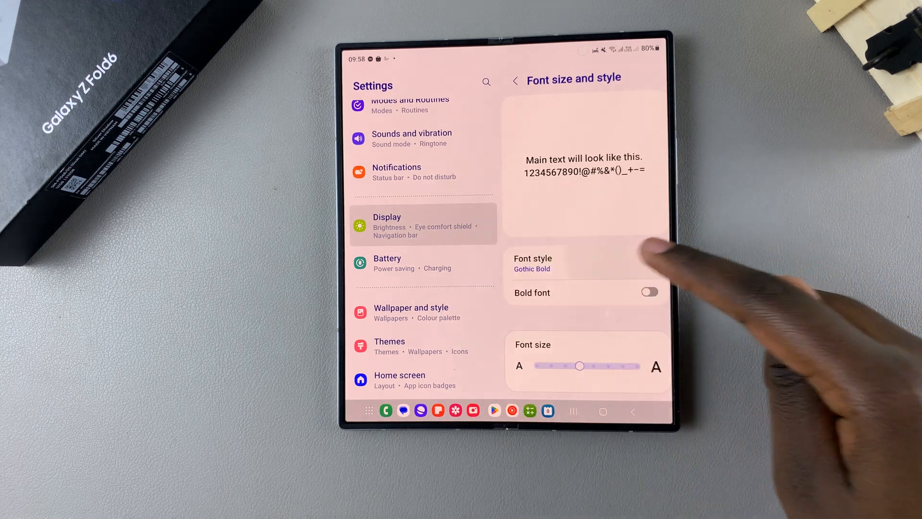
{"action": "left_click", "coordinate": [532, 263]}
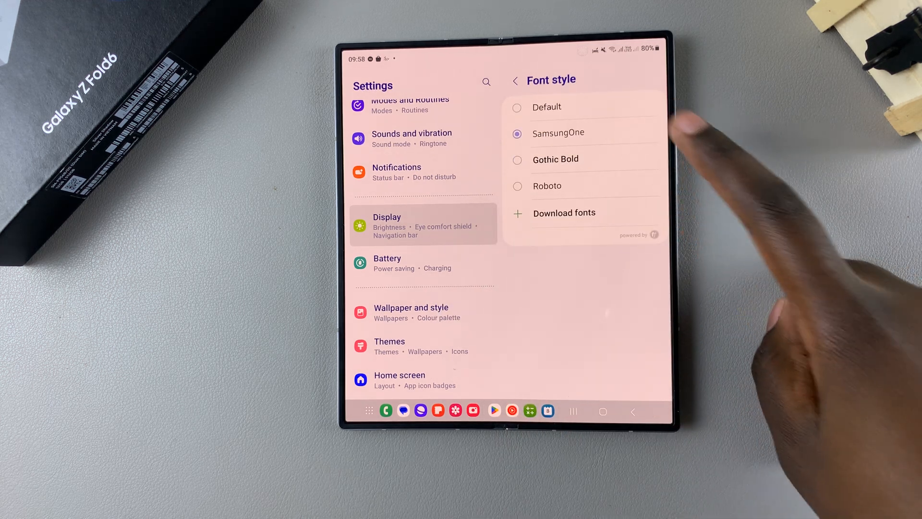
{"action": "left_click", "coordinate": [516, 79]}
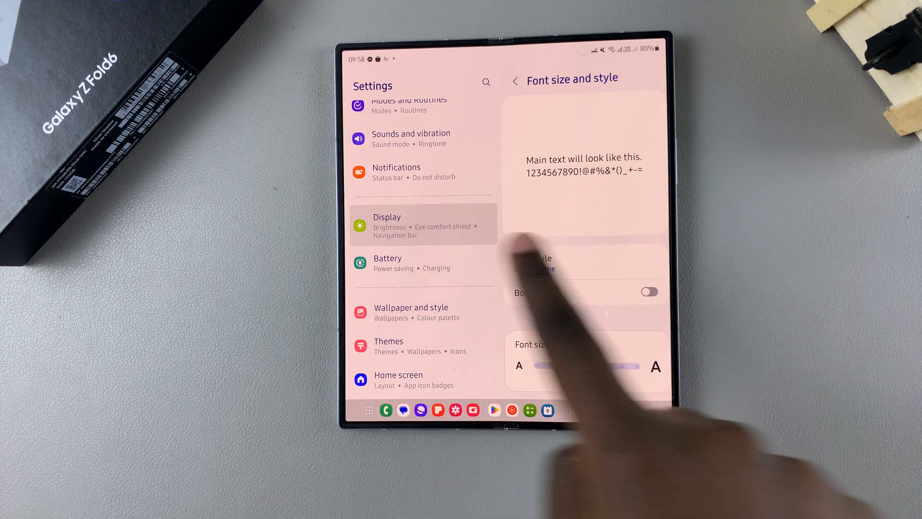
{"action": "left_click", "coordinate": [532, 261]}
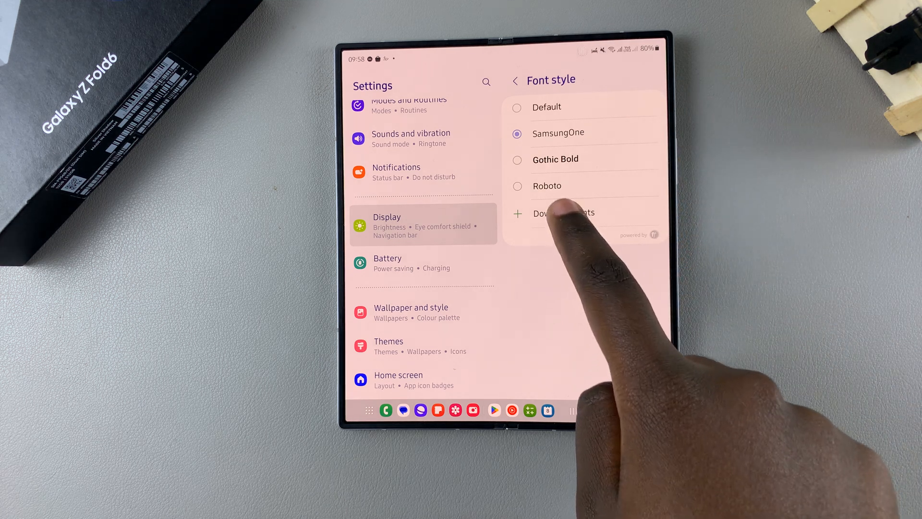
- Download the free fonts Samsung Sans, Cool Jazz, Rosemary and Choco cooky, then return to the font list
{"action": "left_click", "coordinate": [553, 213]}
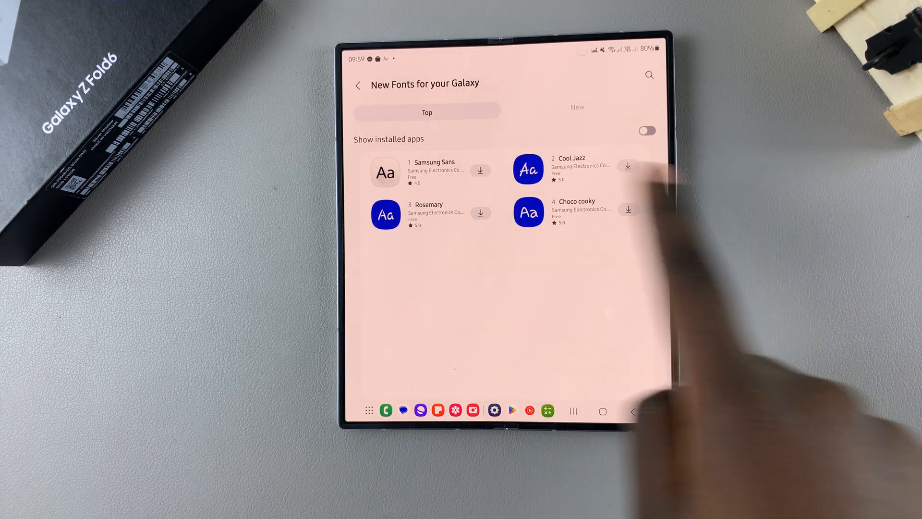
{"action": "mouse_move", "coordinate": [823, 265]}
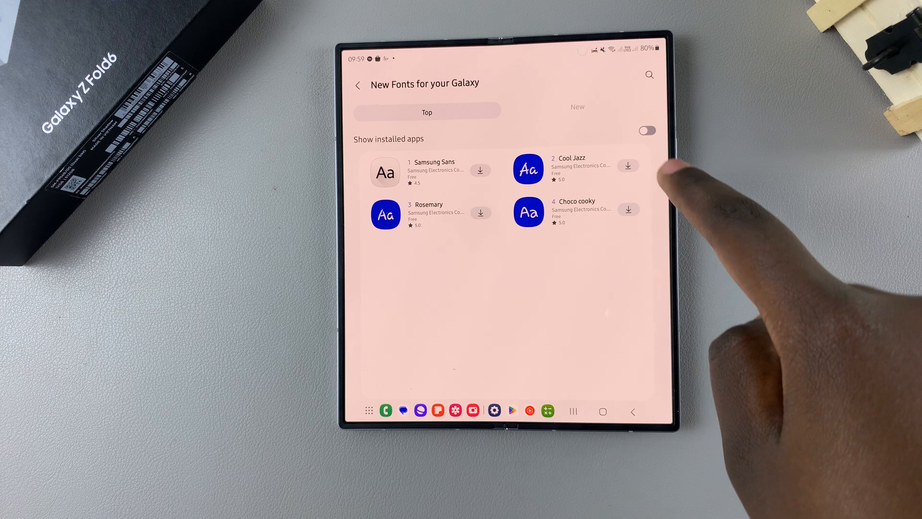
{"action": "left_click", "coordinate": [628, 165]}
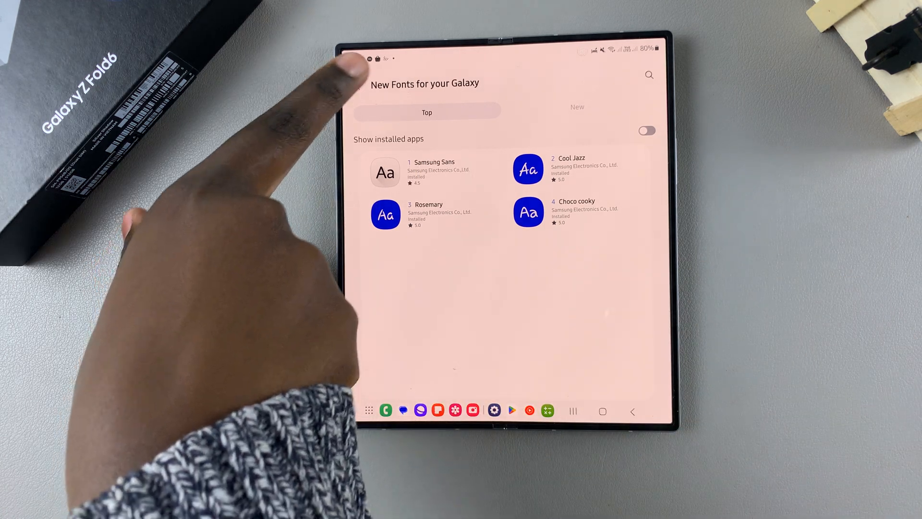
{"action": "left_click", "coordinate": [633, 411]}
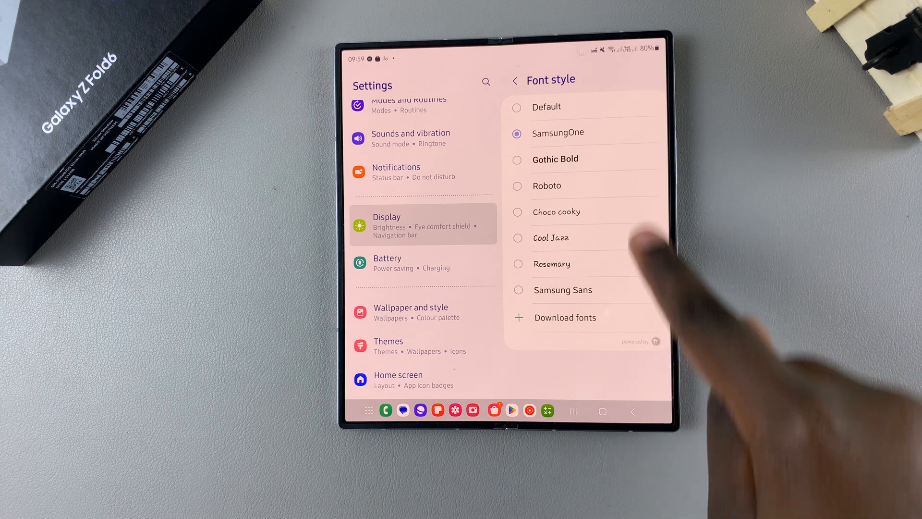
{"action": "mouse_move", "coordinate": [556, 211]}
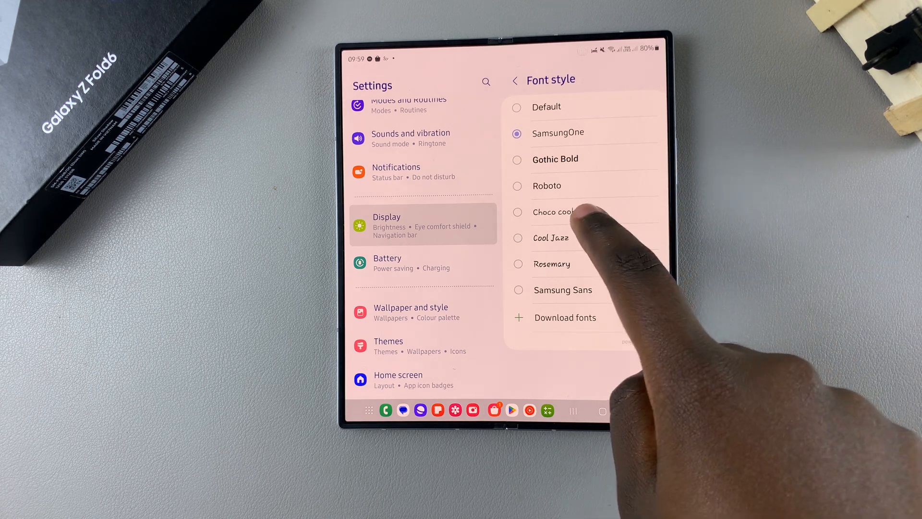
- Select Choco cooky as the system font style
{"action": "left_click", "coordinate": [551, 211]}
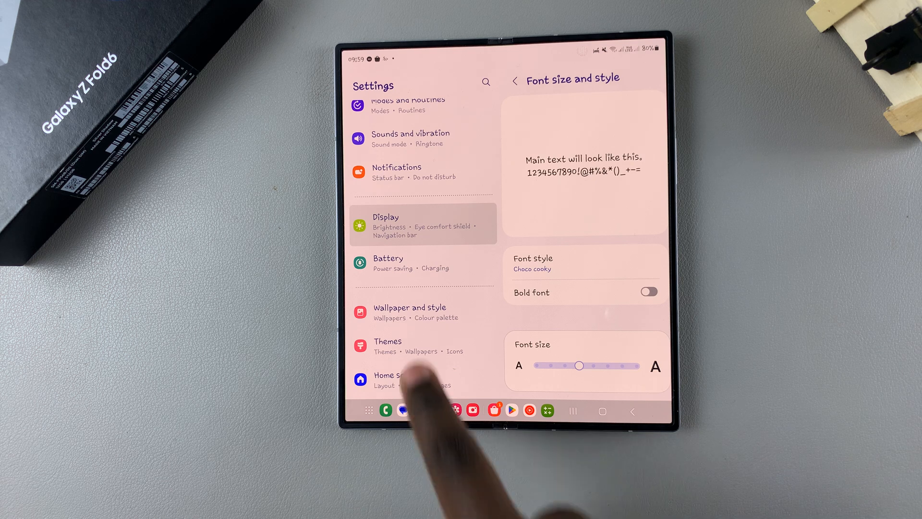
{"action": "scroll", "scroll_direction": "down", "scroll_amount": 3}
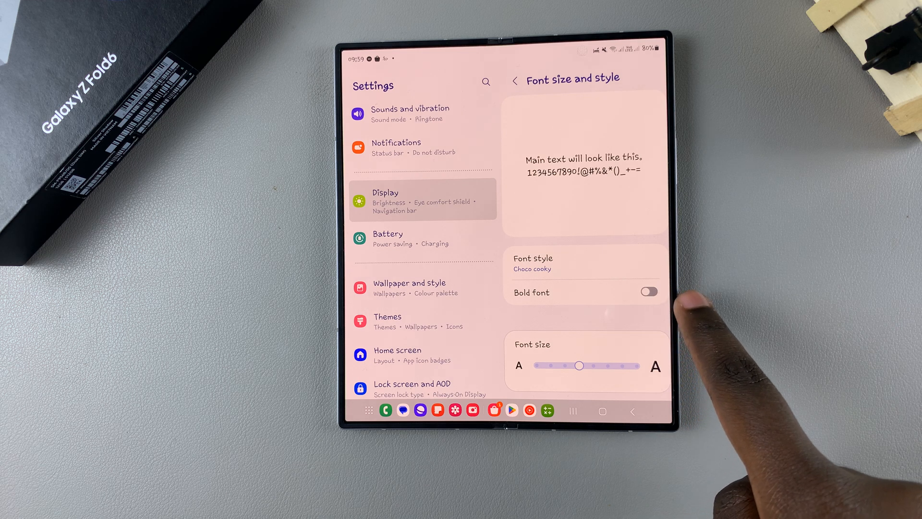
- Enable Bold font, keeping Choco cooky after reviewing the font list and re-toggling bold
{"action": "left_click", "coordinate": [648, 292]}
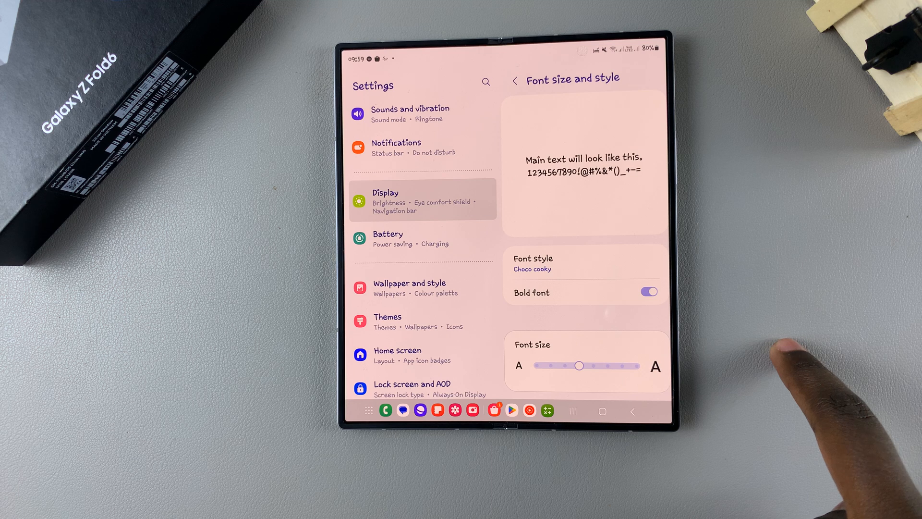
{"action": "left_click", "coordinate": [532, 262]}
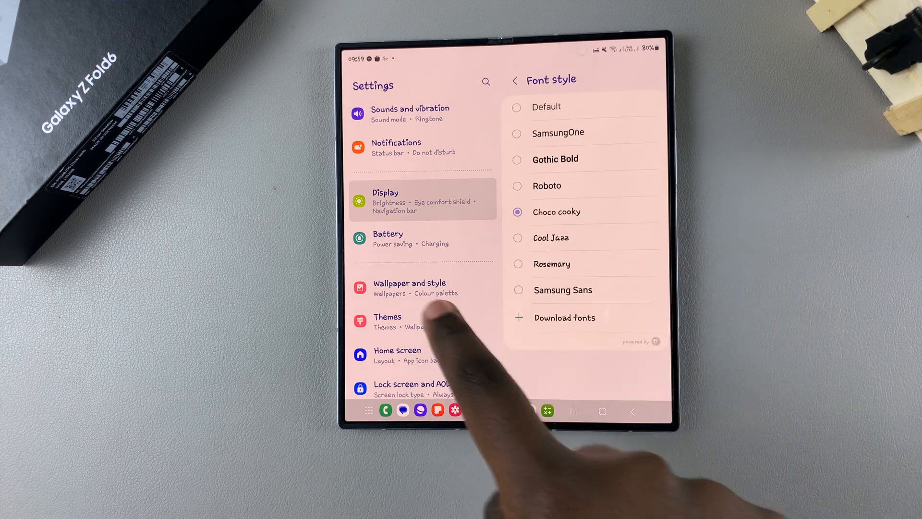
{"action": "left_click", "coordinate": [514, 80]}
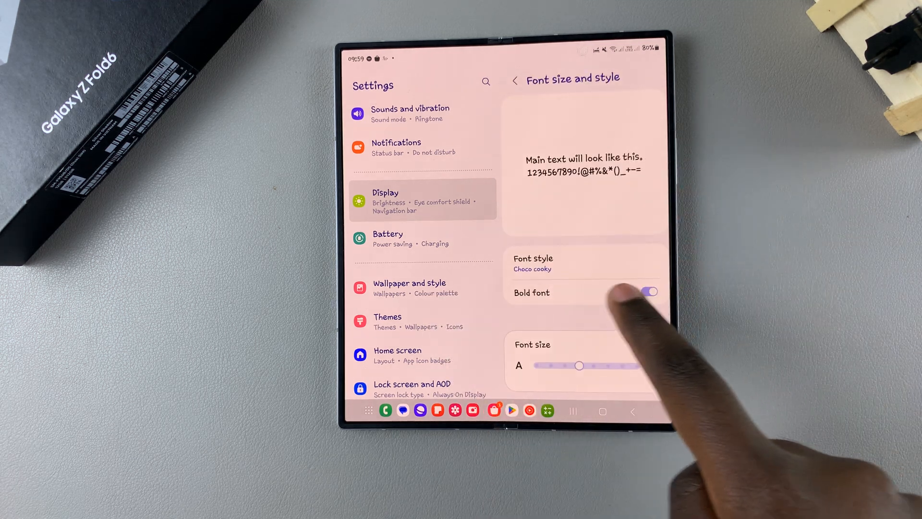
{"action": "left_click", "coordinate": [649, 292]}
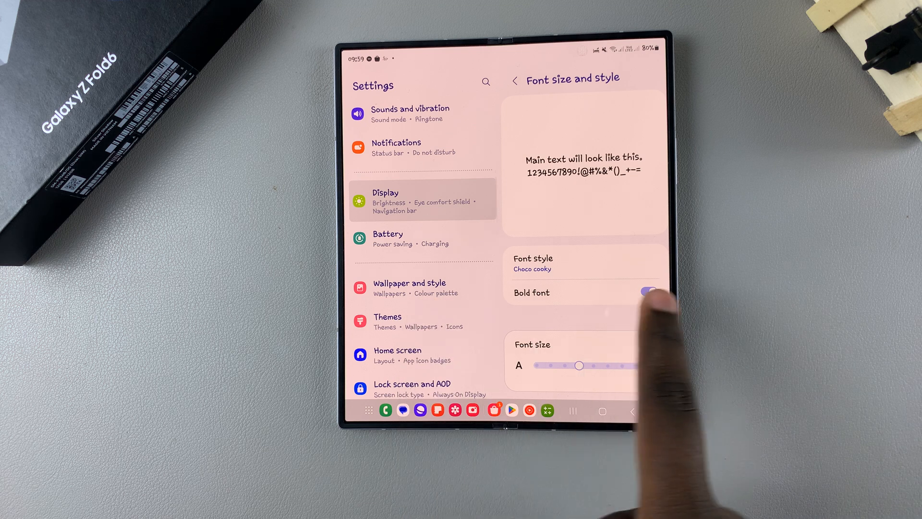
{"action": "left_click", "coordinate": [648, 293]}
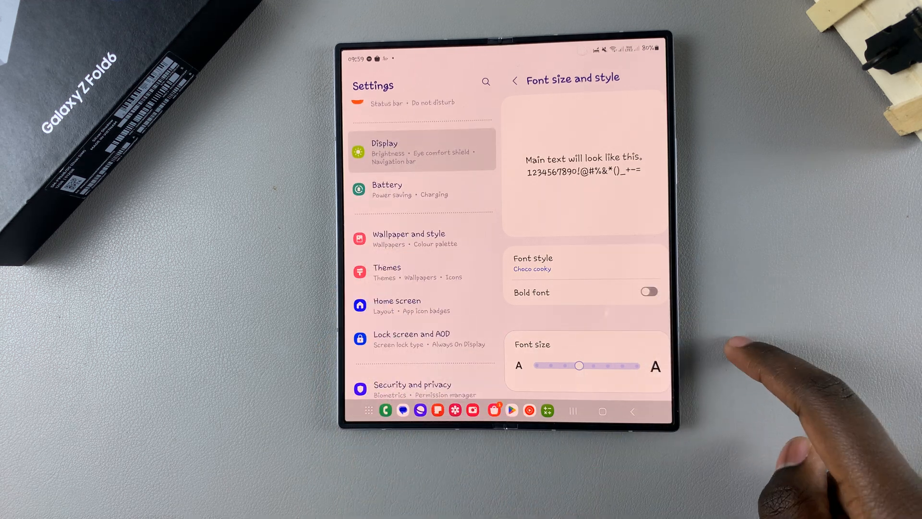
{"action": "left_click", "coordinate": [649, 292]}
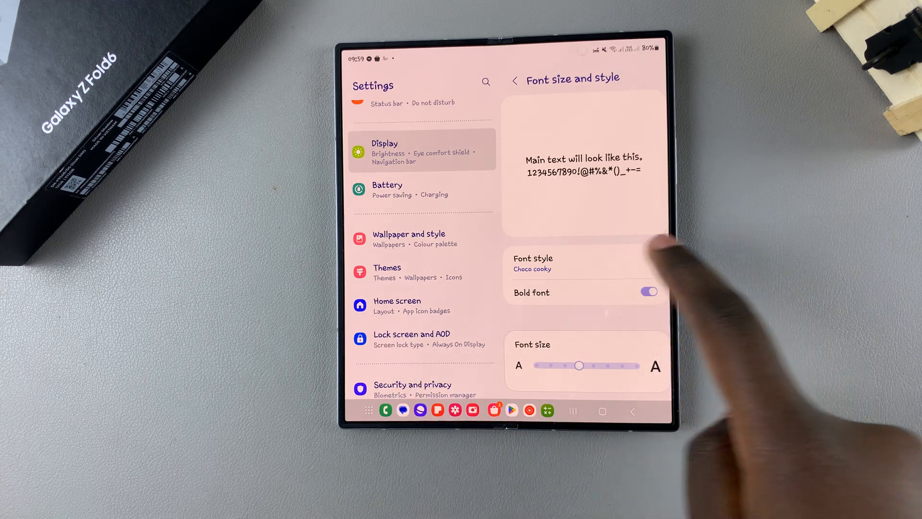
- Switch the font style to Cool Jazz, then close all recent apps to return home
{"action": "left_click", "coordinate": [532, 263]}
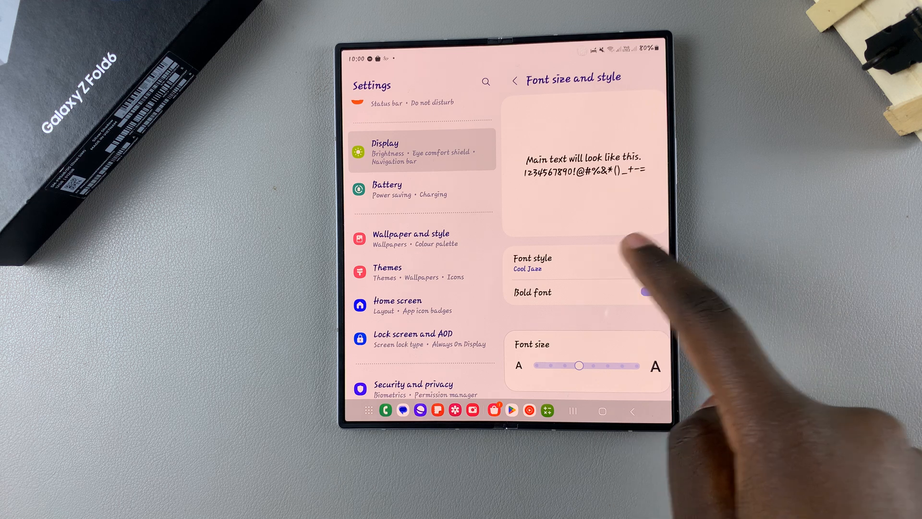
{"action": "left_click", "coordinate": [532, 263]}
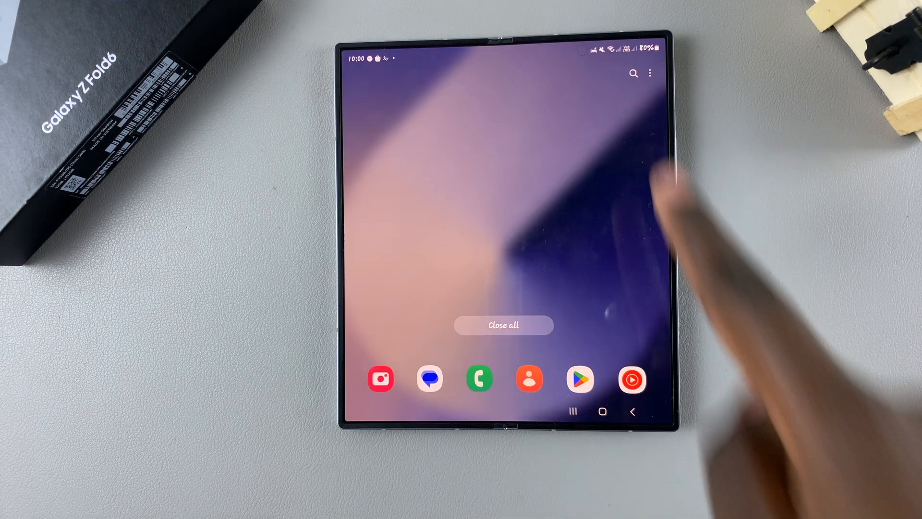
{"action": "left_click", "coordinate": [502, 325]}
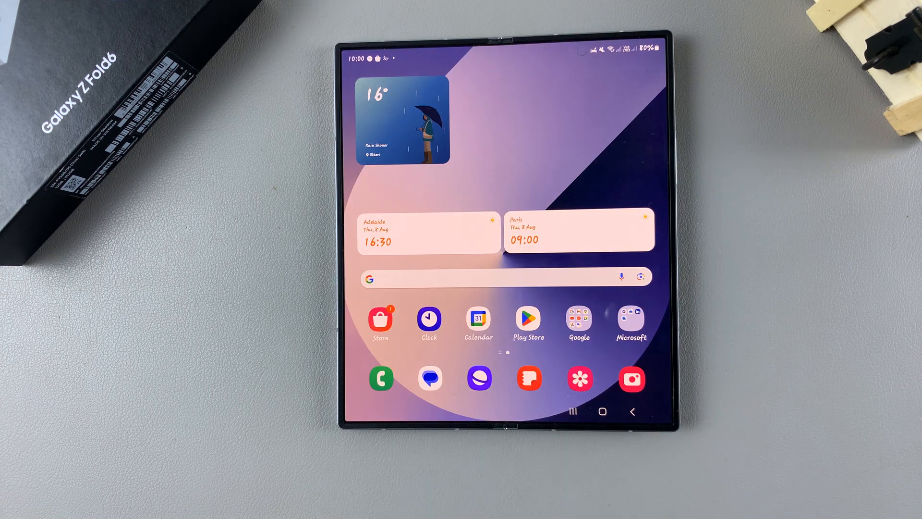